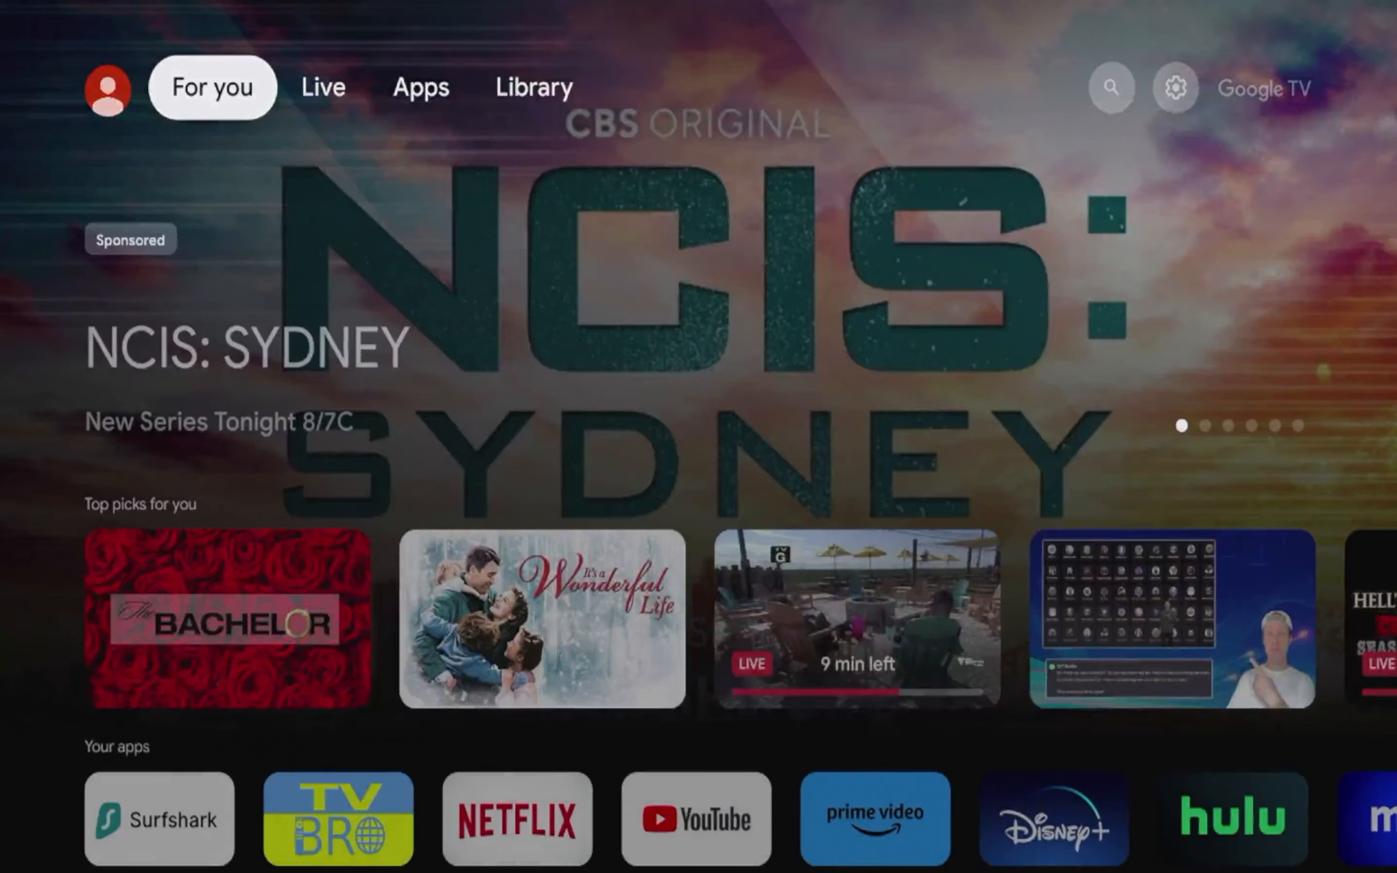
- Browse between the Live and Apps tabs, then bring up the Search page
click(324, 87)
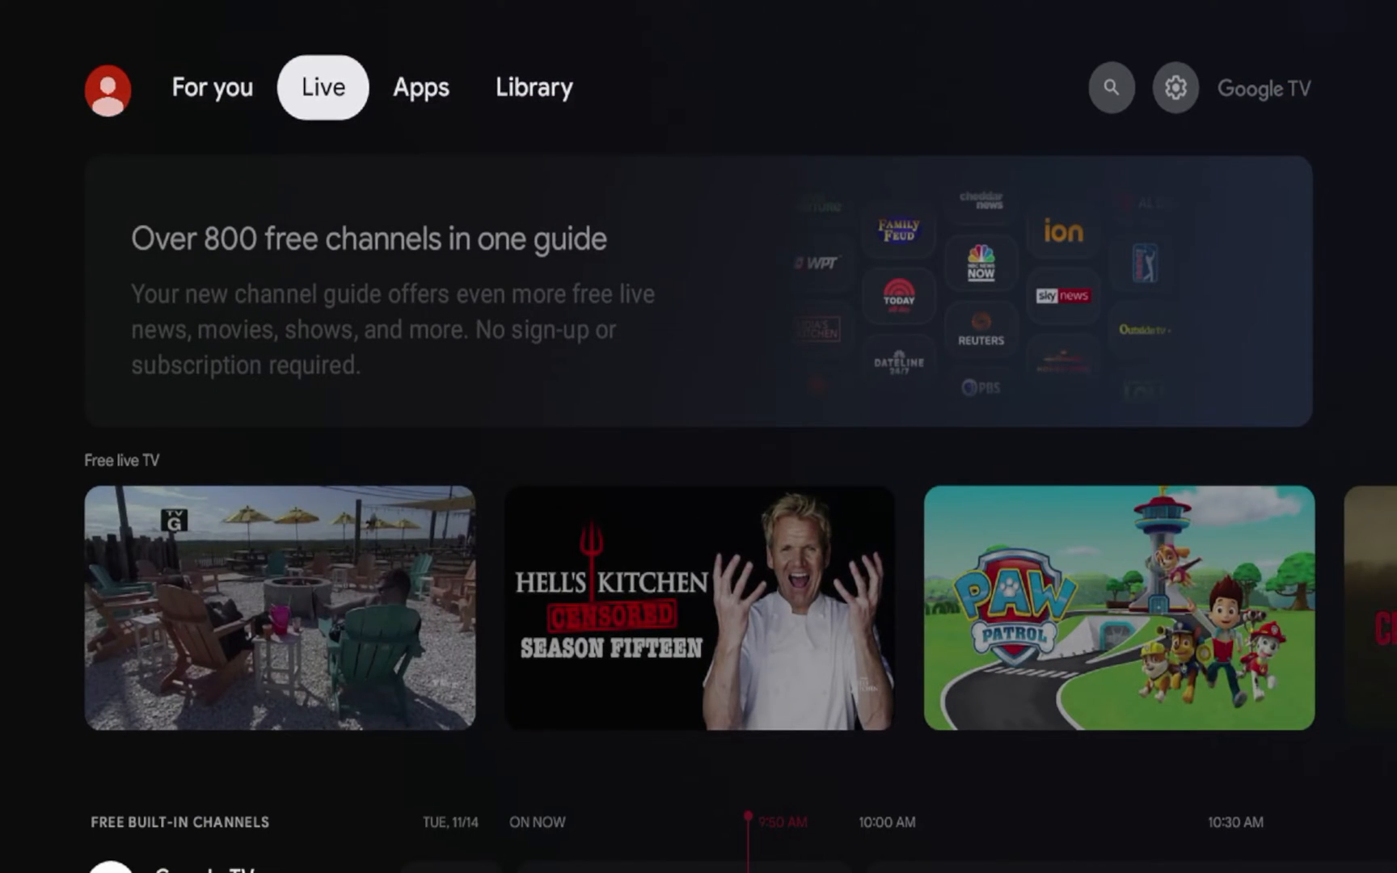
click(419, 88)
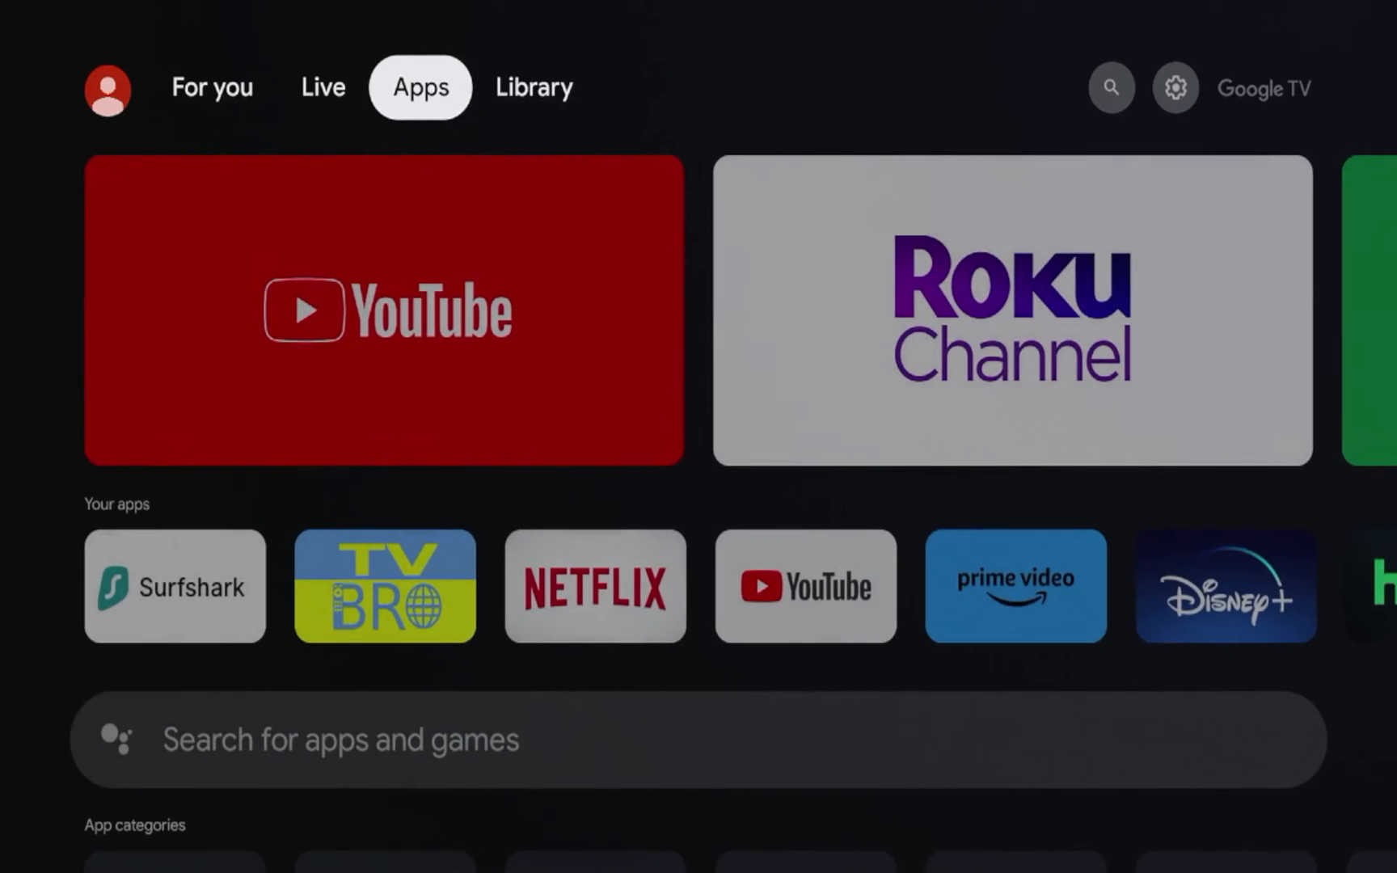
click(323, 86)
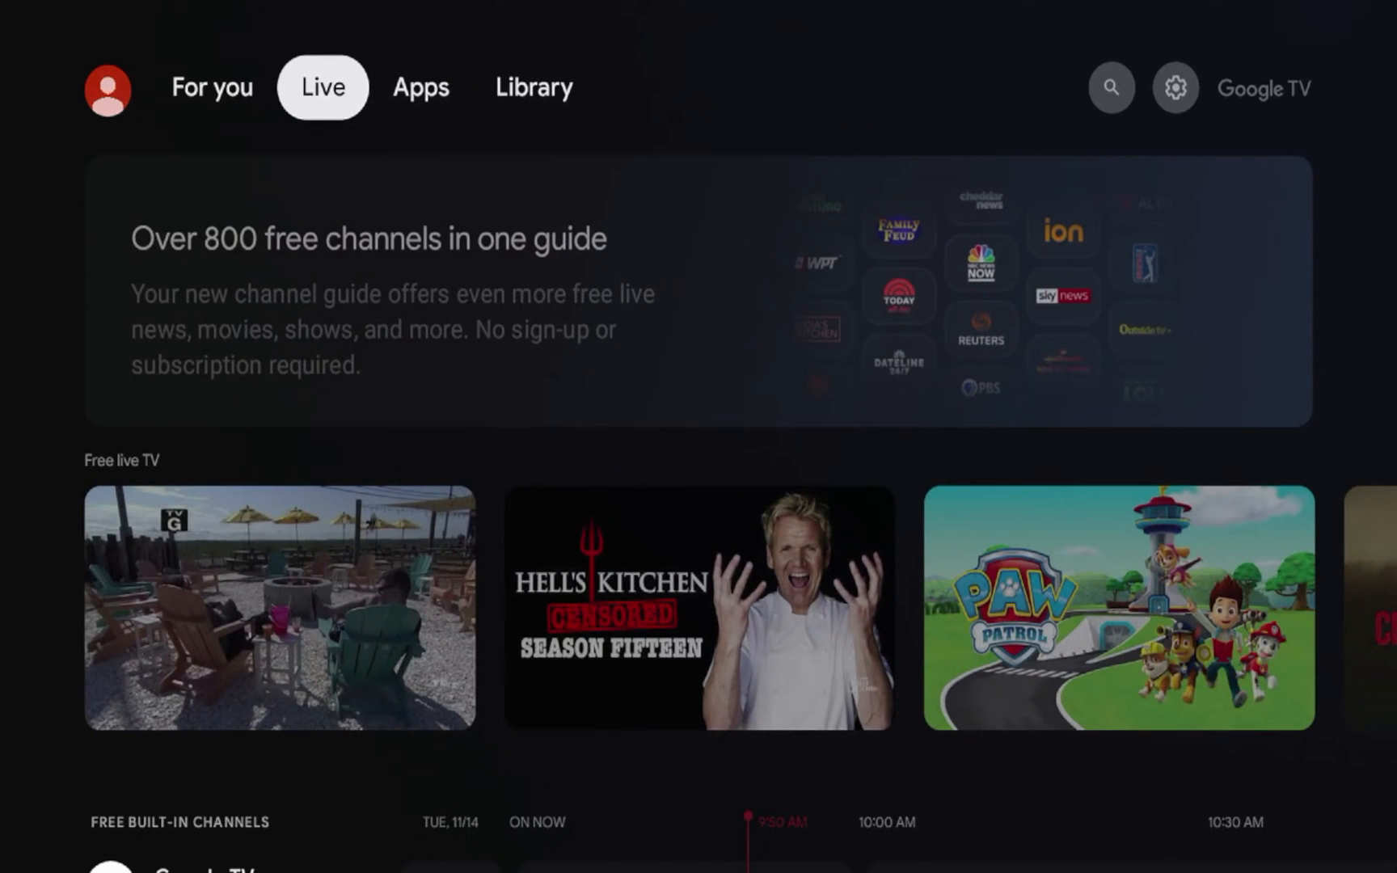
click(420, 88)
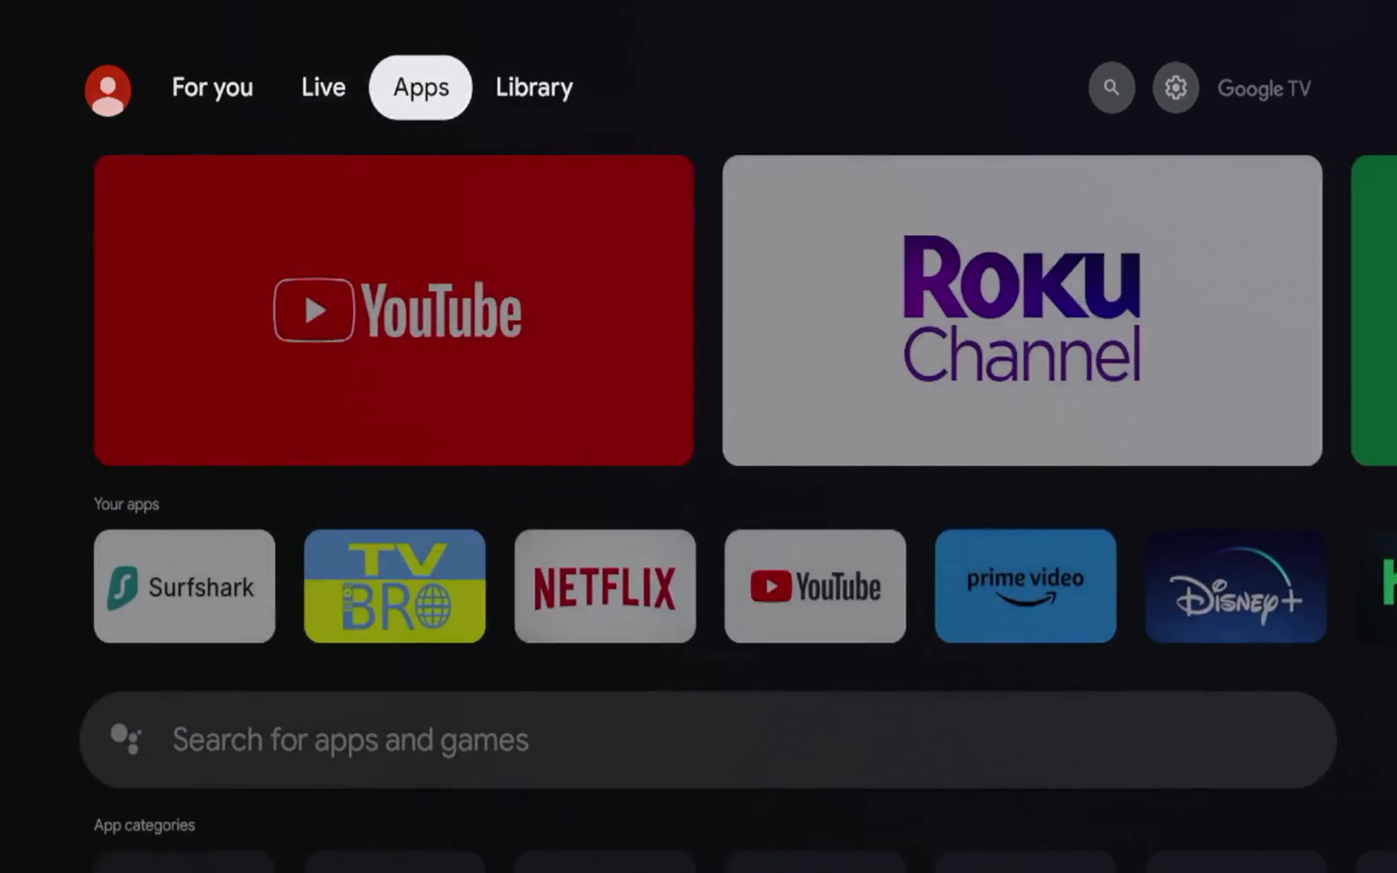
click(1114, 88)
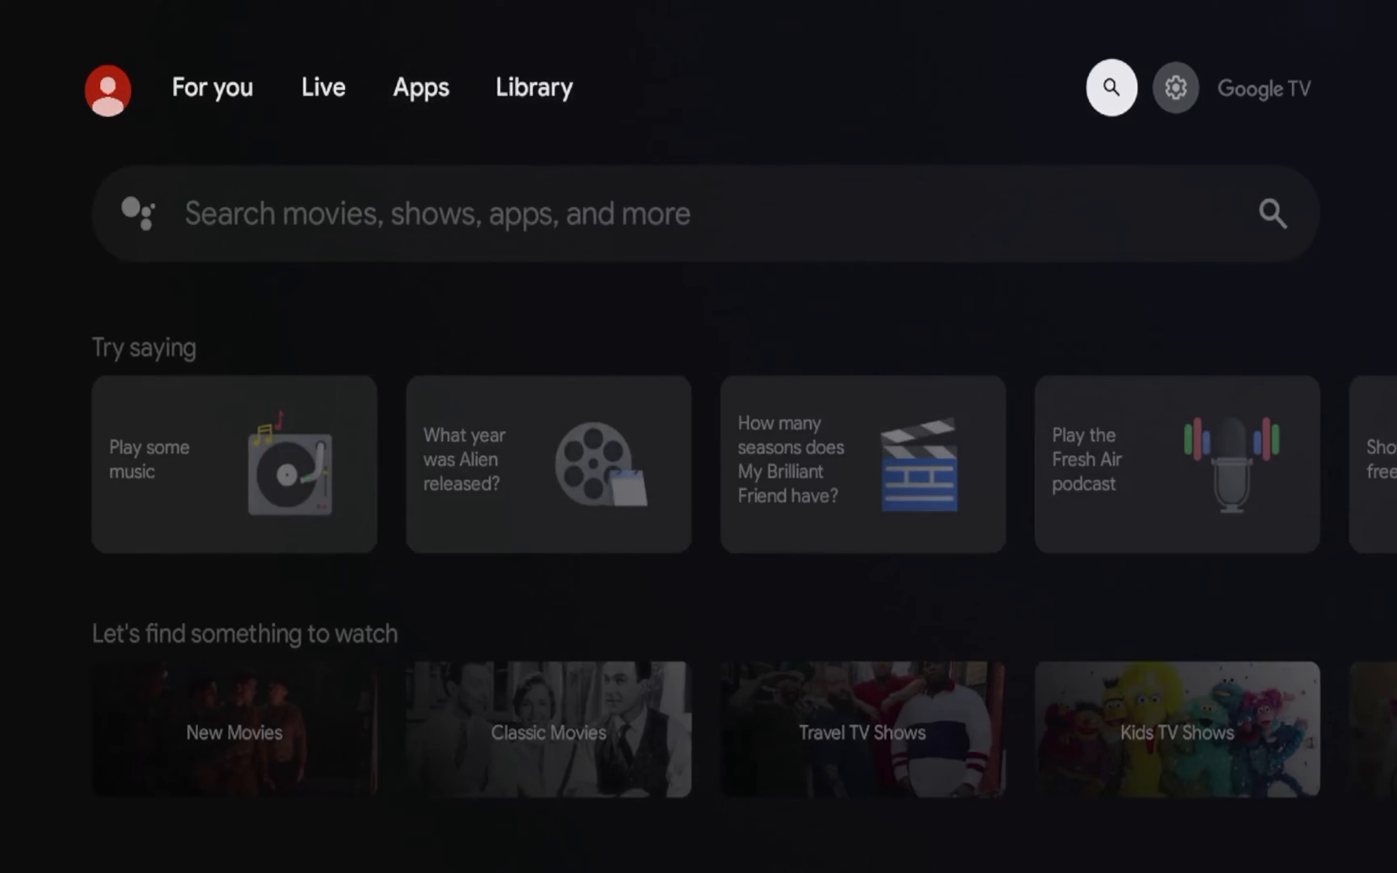
- Open the device Settings from the quick settings panel
click(1178, 87)
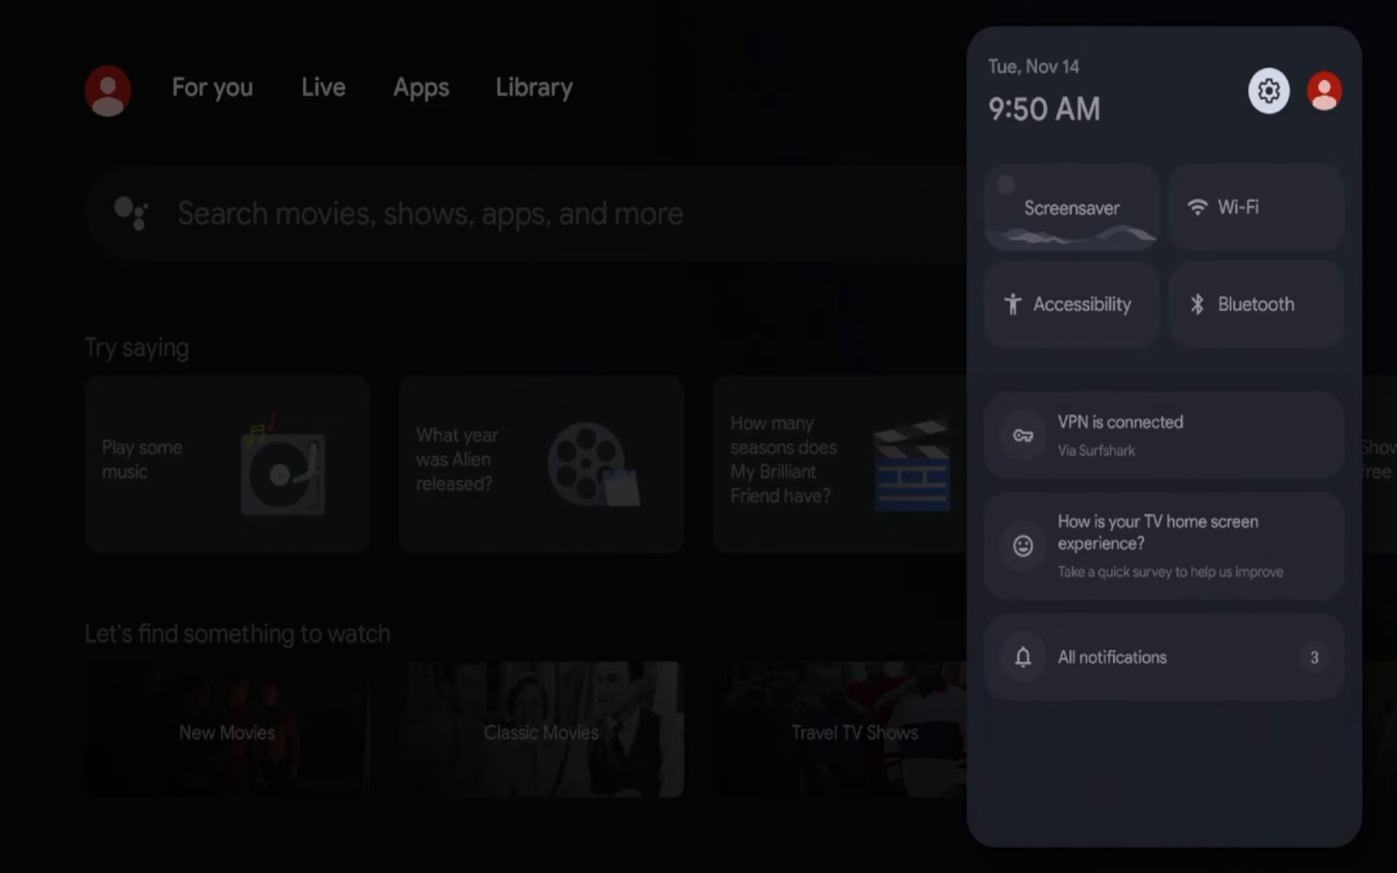
click(1266, 91)
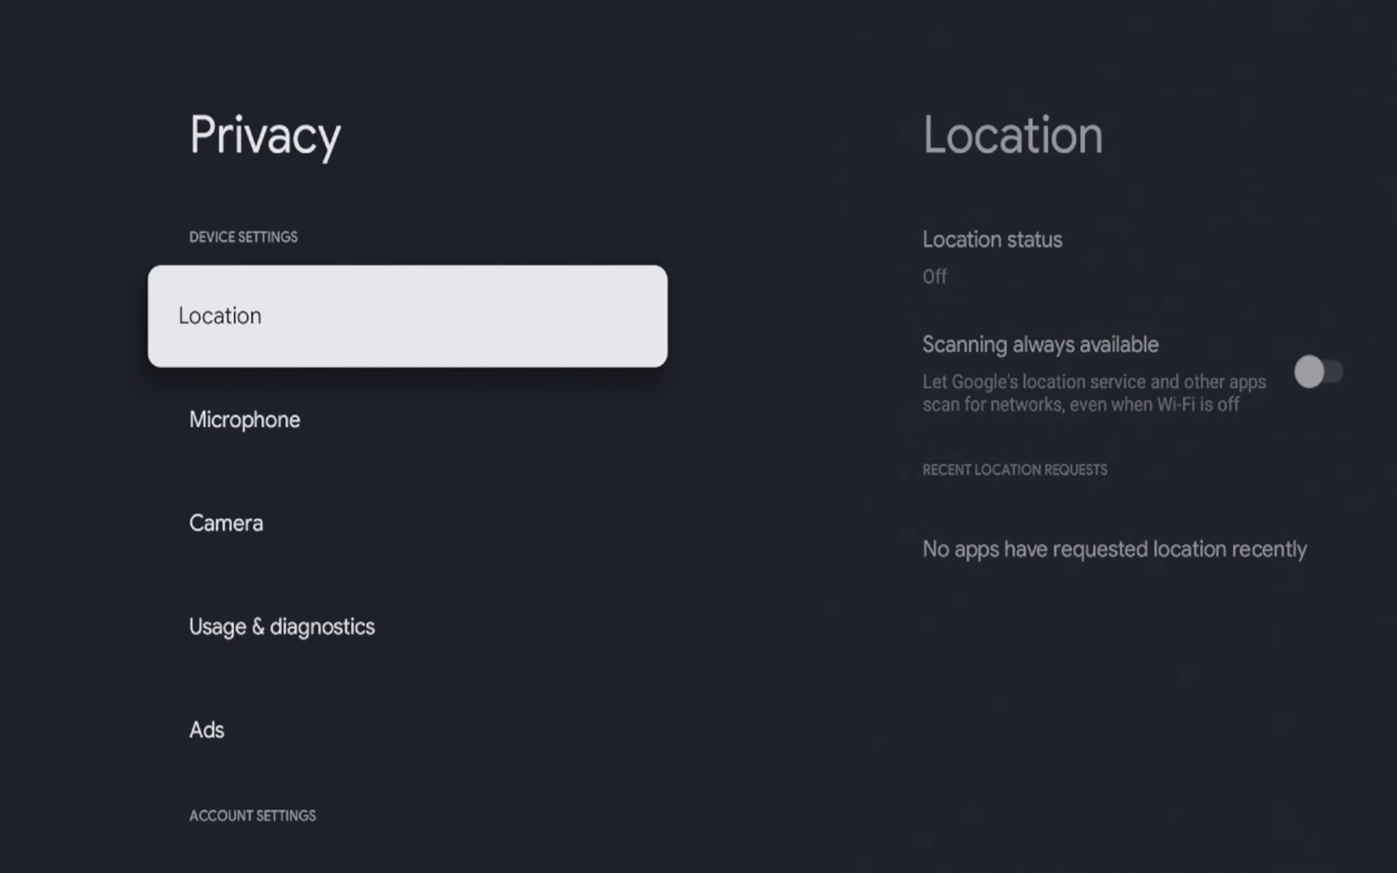
- Move from Microphone through Usage & diagnostics to the Ads privacy entry
click(408, 317)
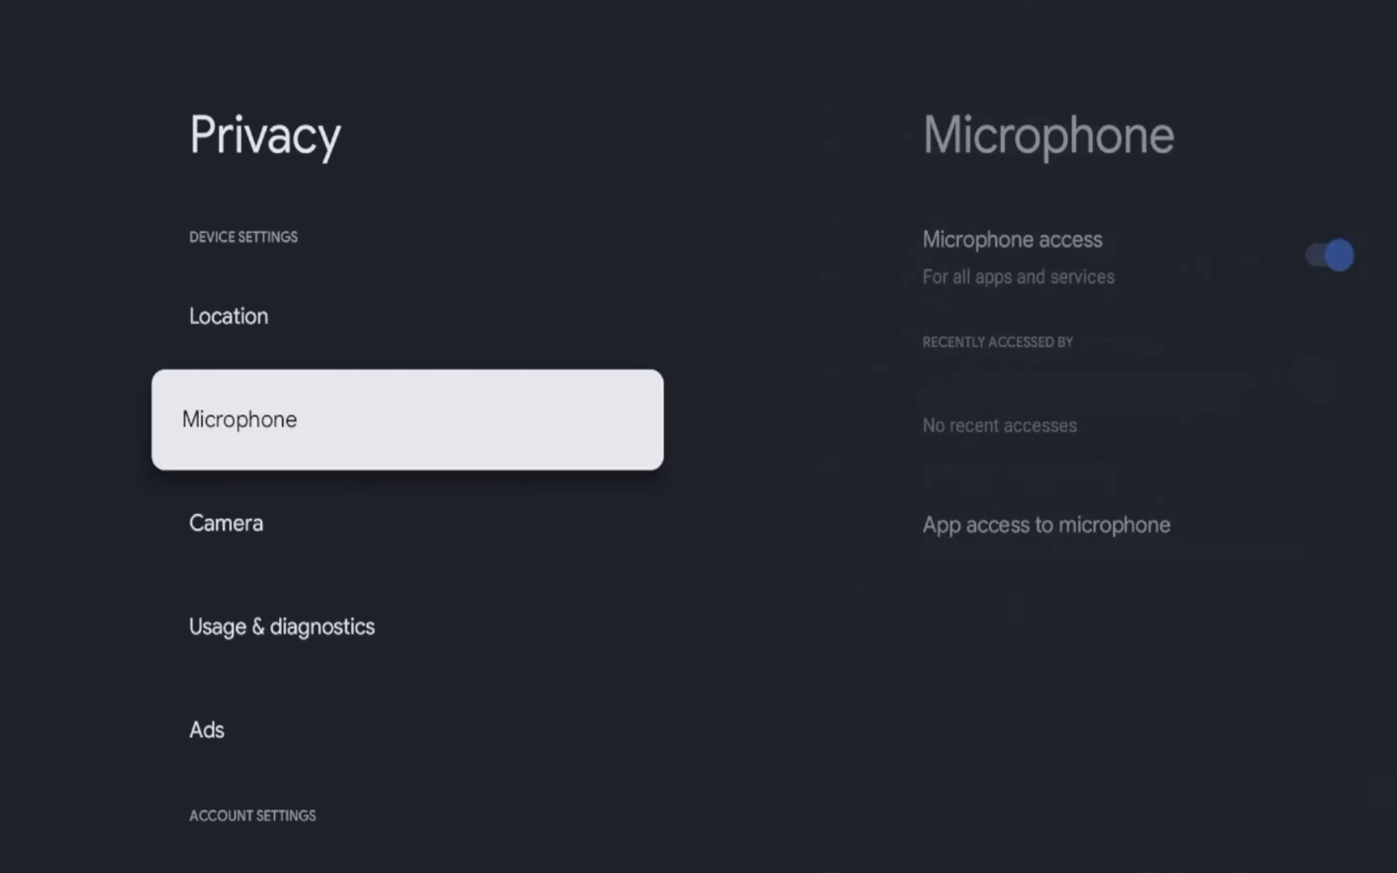
key(down)
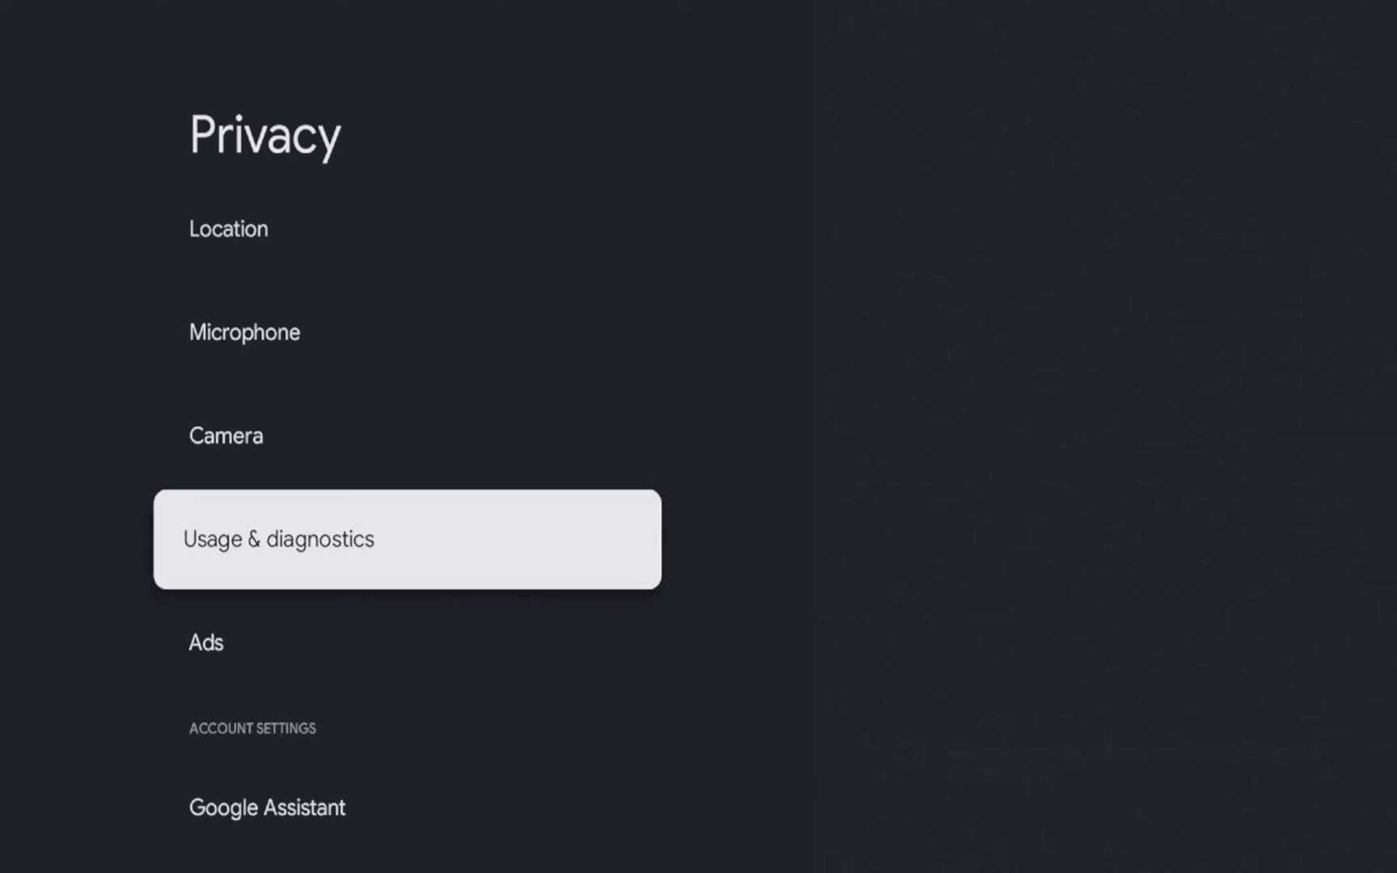
key(down)
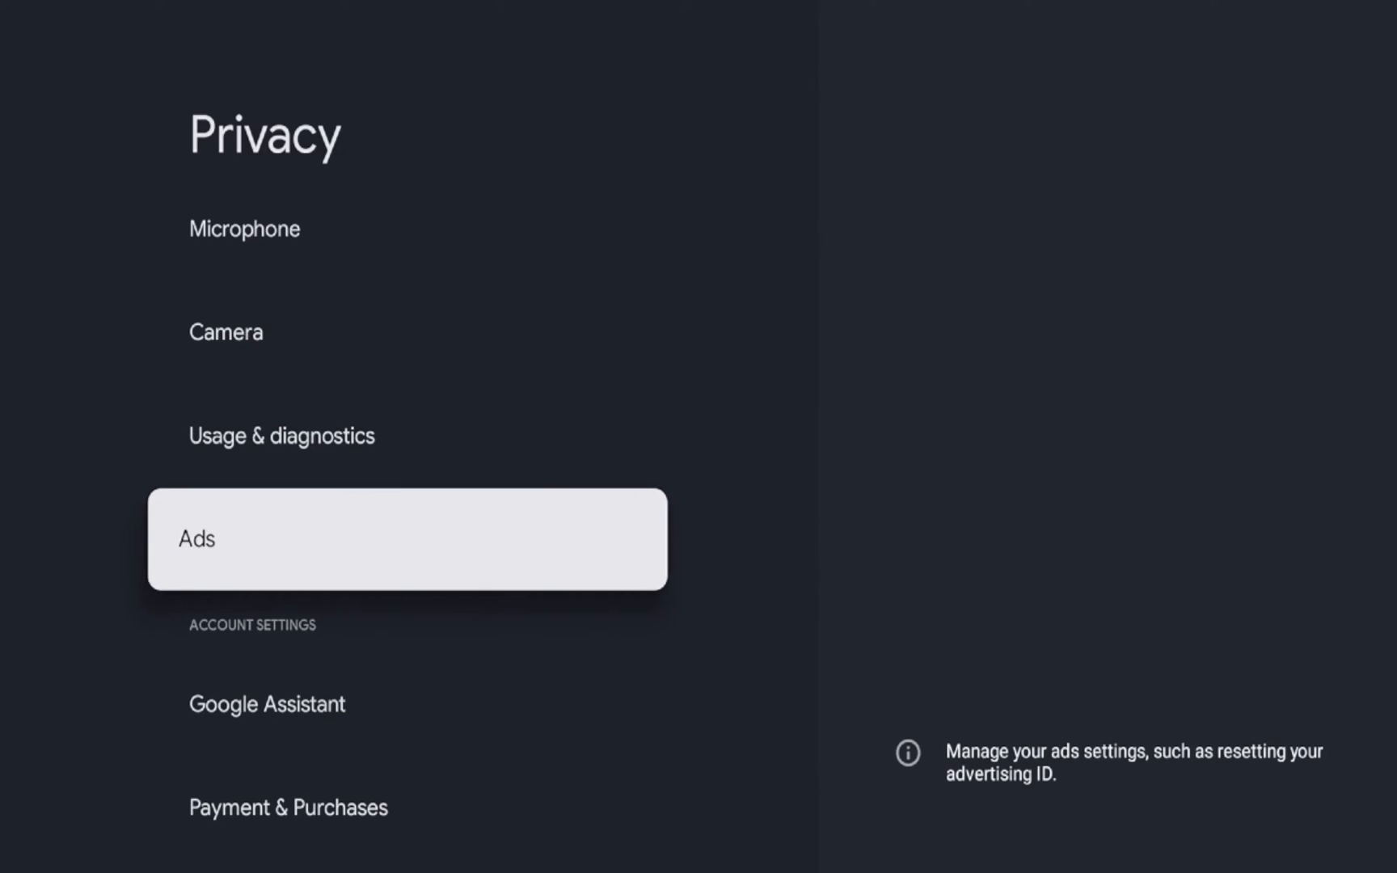
- Open Ads settings and confirm Delete advertising ID
click(406, 539)
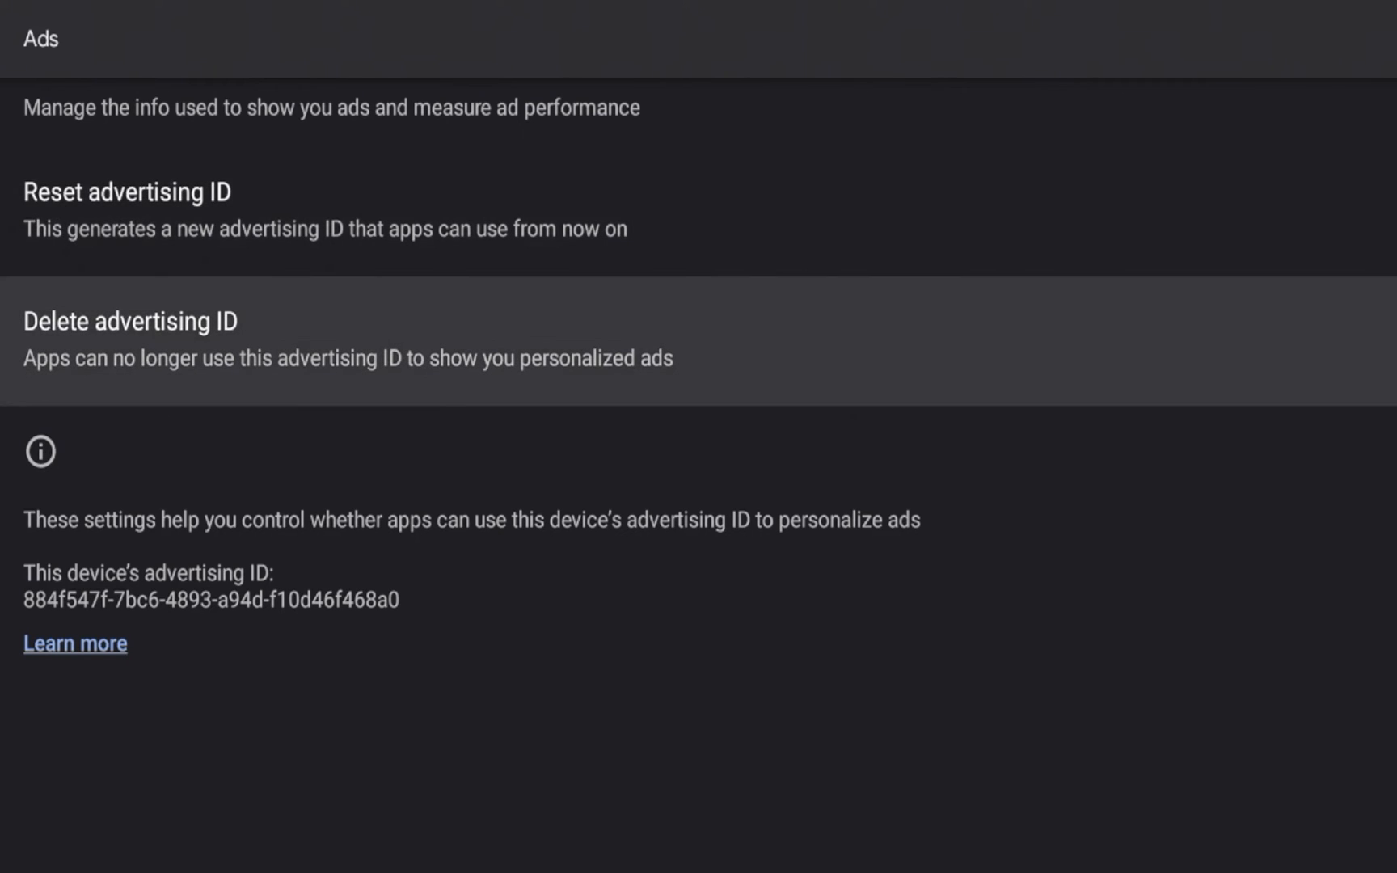
click(129, 344)
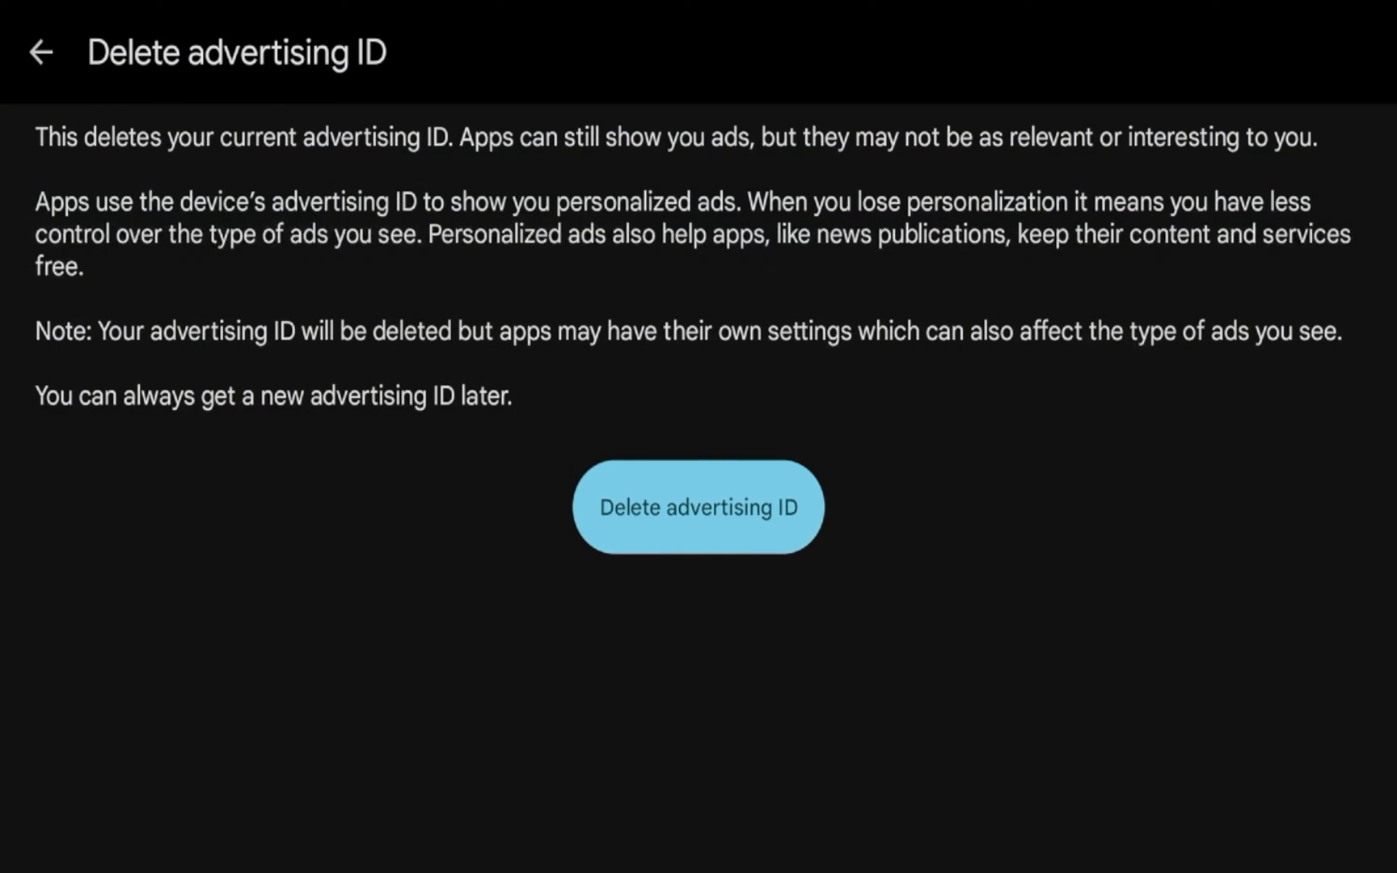
click(698, 507)
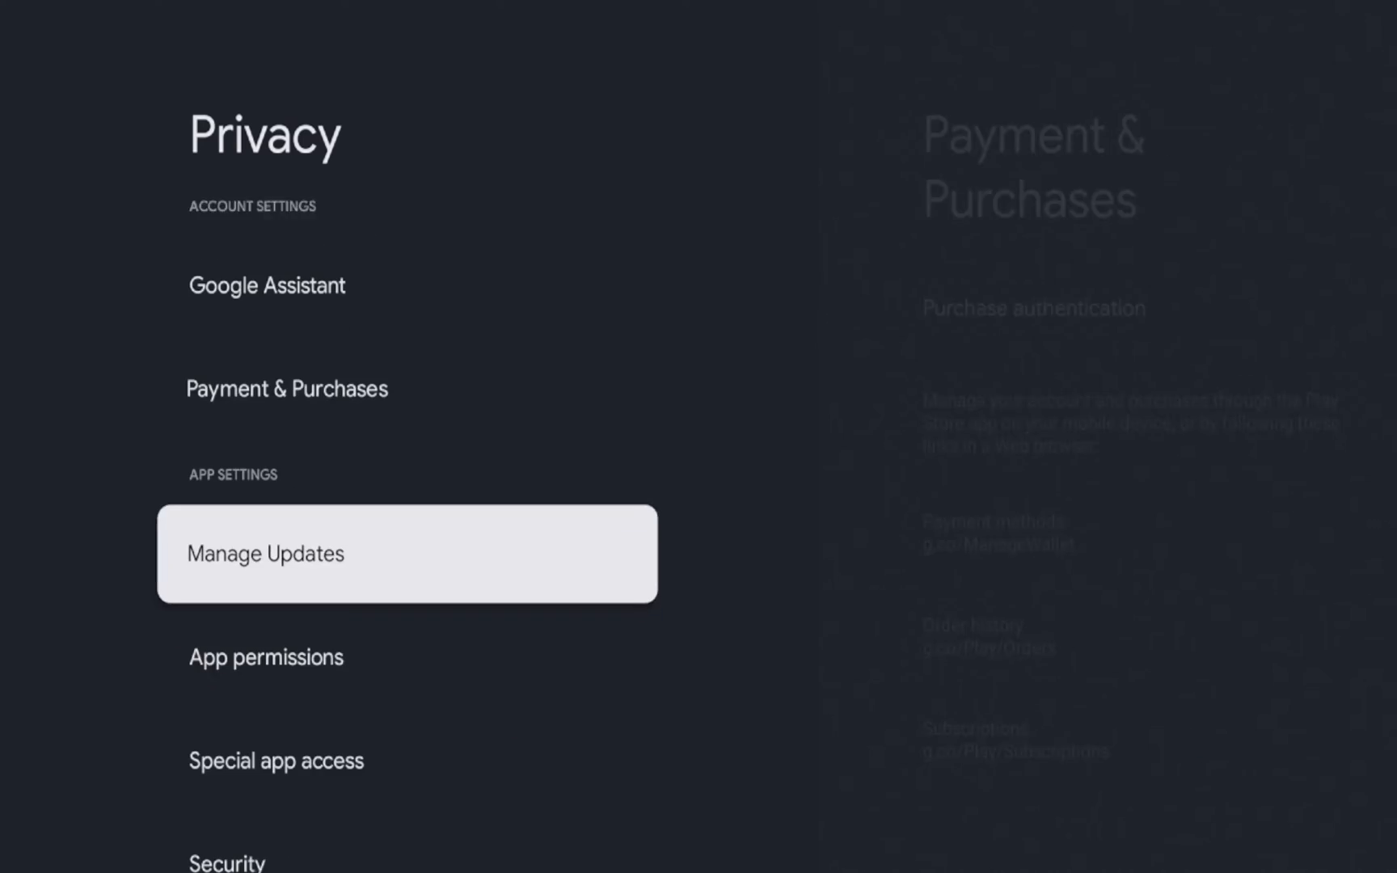
- Switch Auto-update apps off in Manage Updates, then enter Special app access
key(Down)
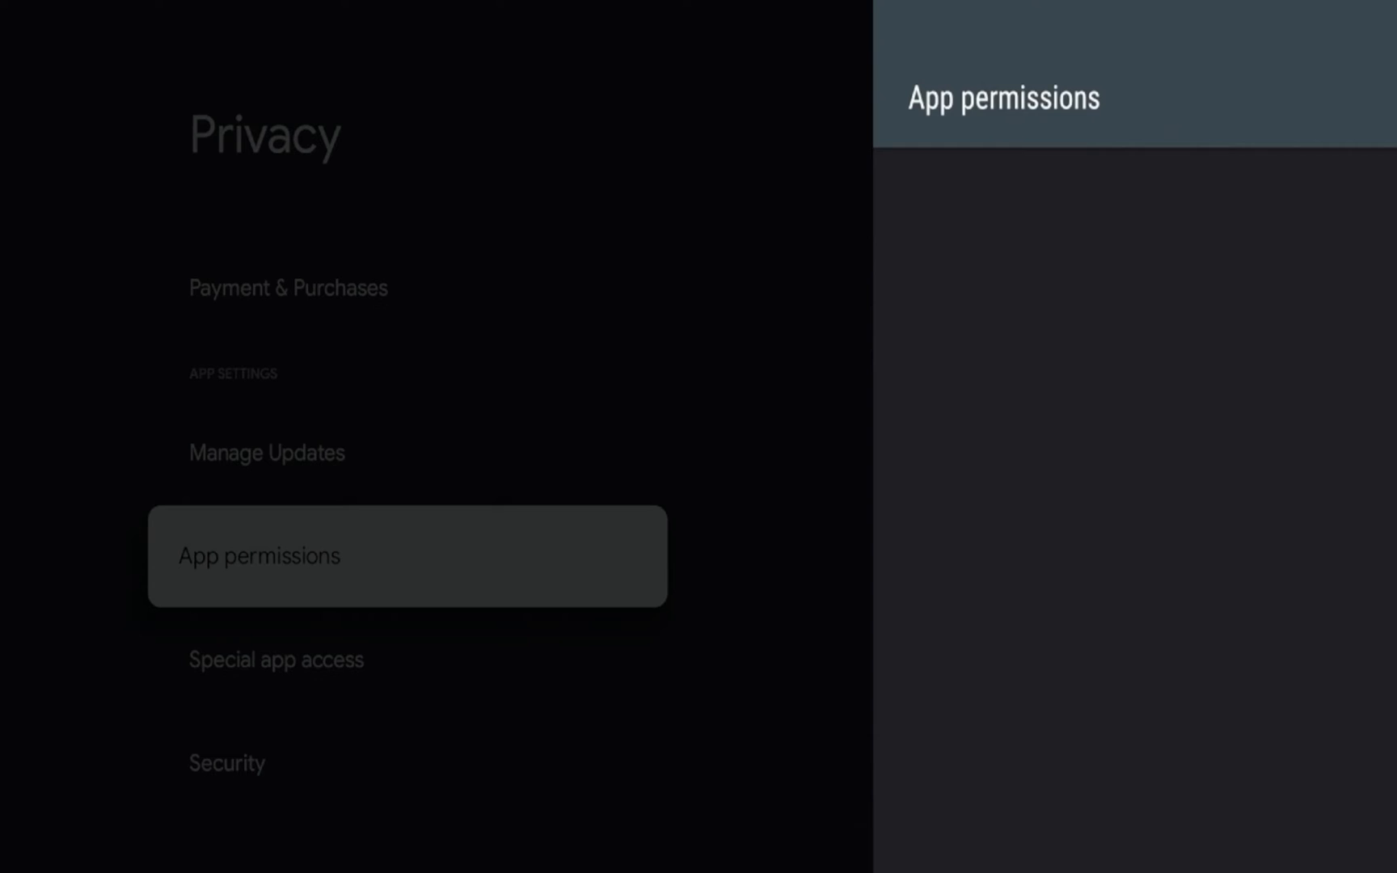
click(259, 556)
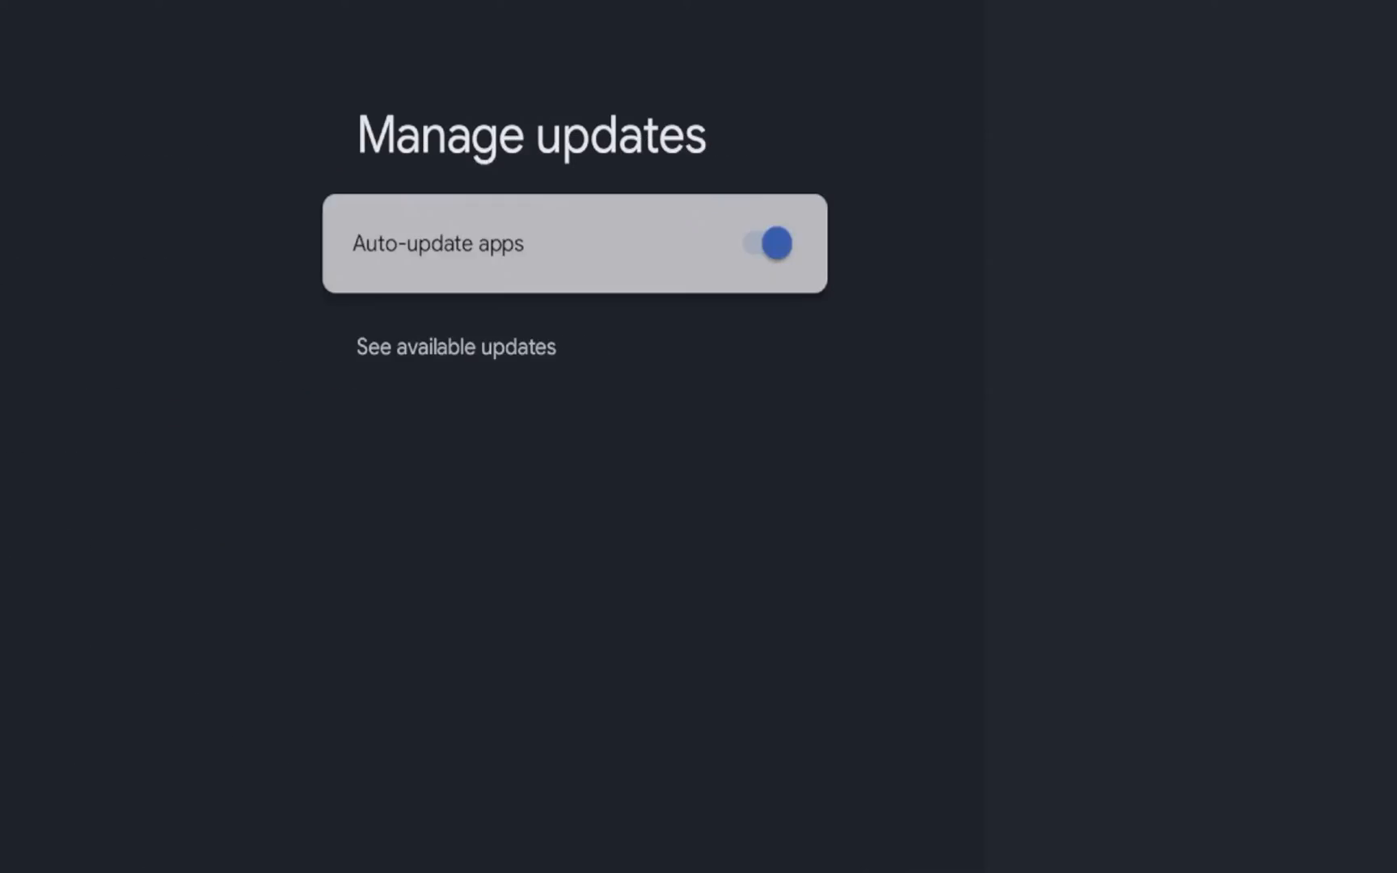
click(773, 243)
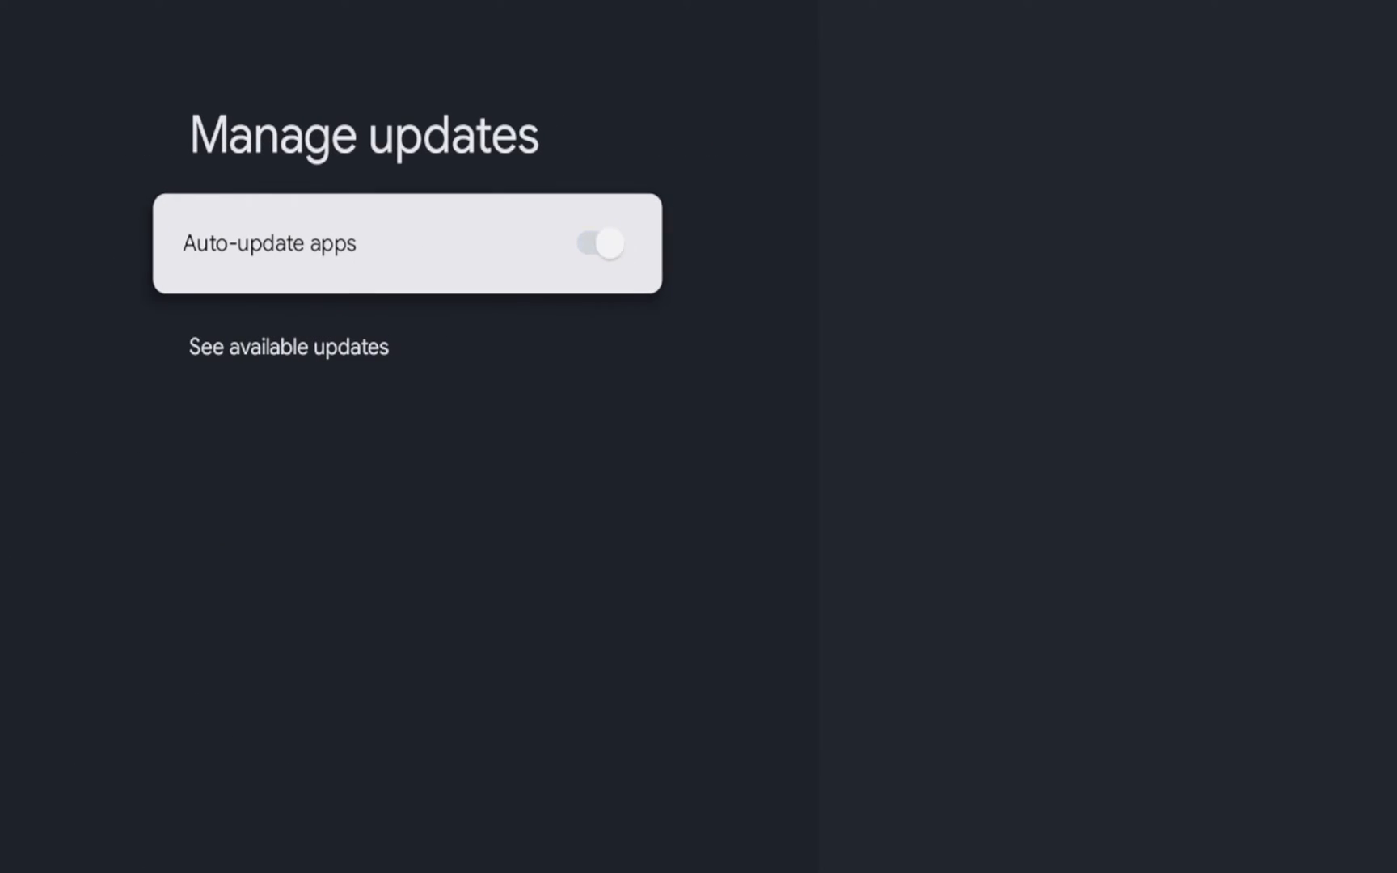
click(601, 244)
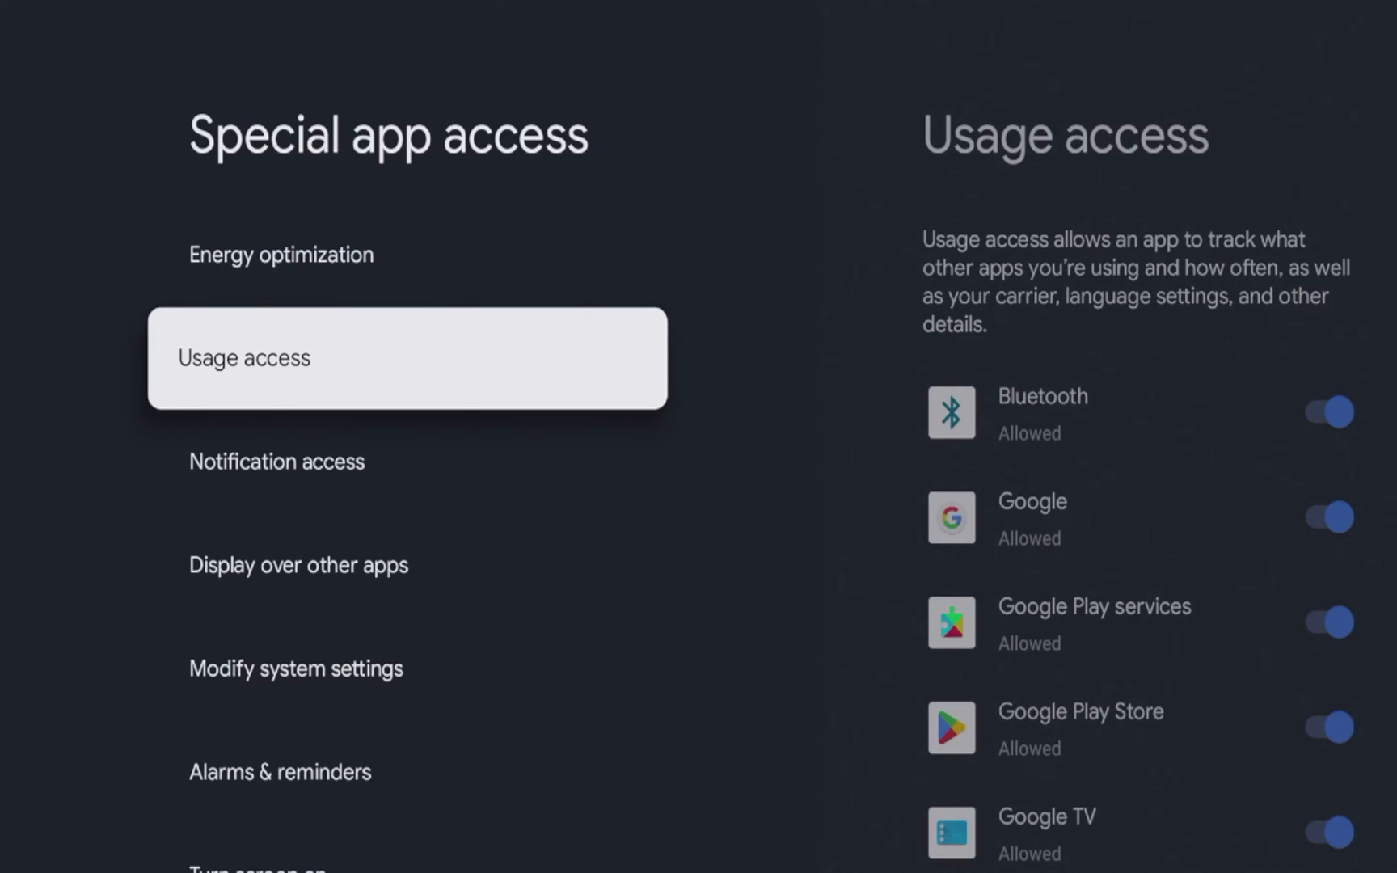
- Turn off usage access for Google, Google Play services and Google Play Store
click(406, 357)
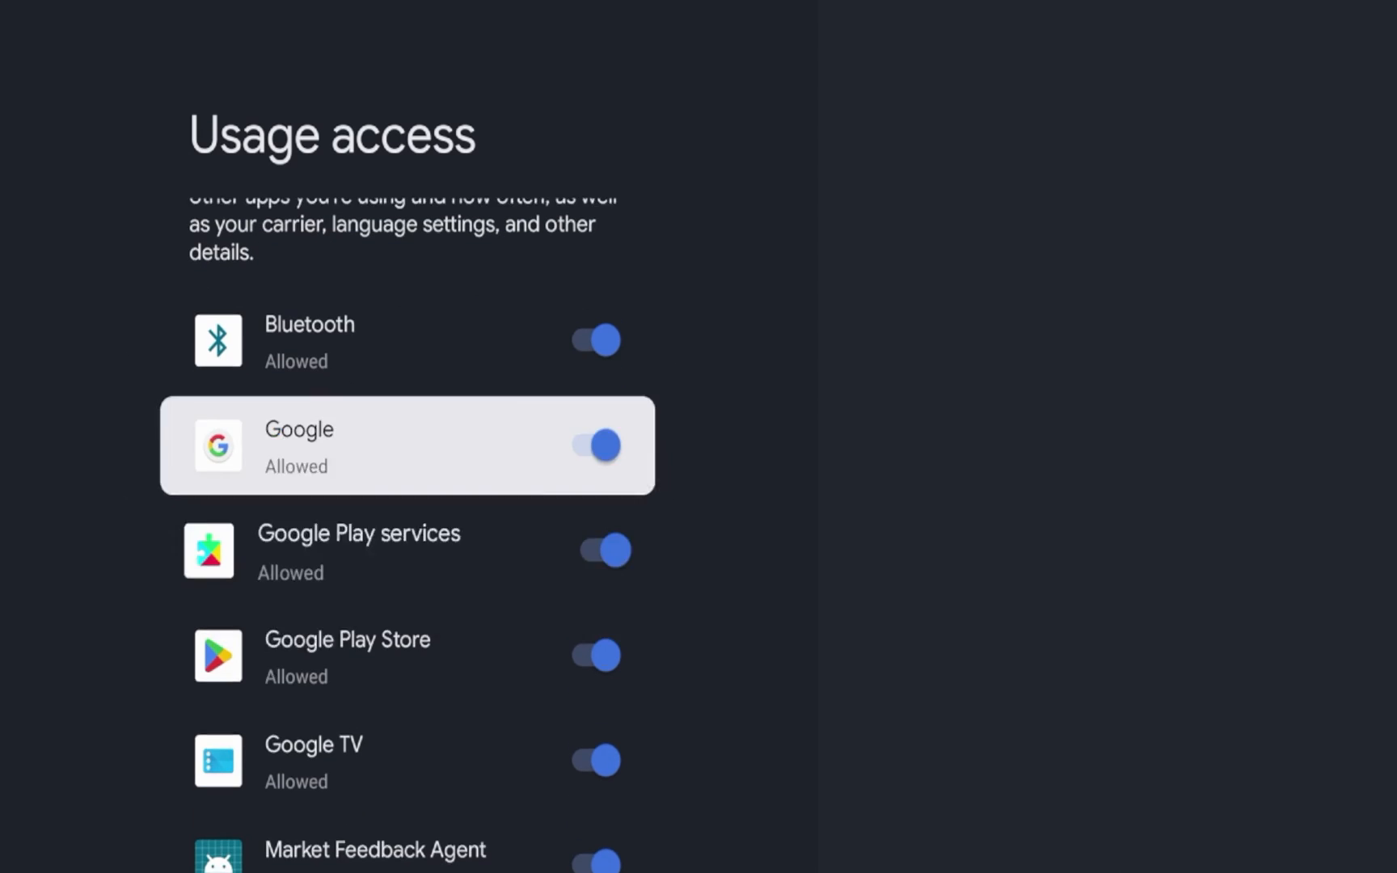
scroll(down, 3)
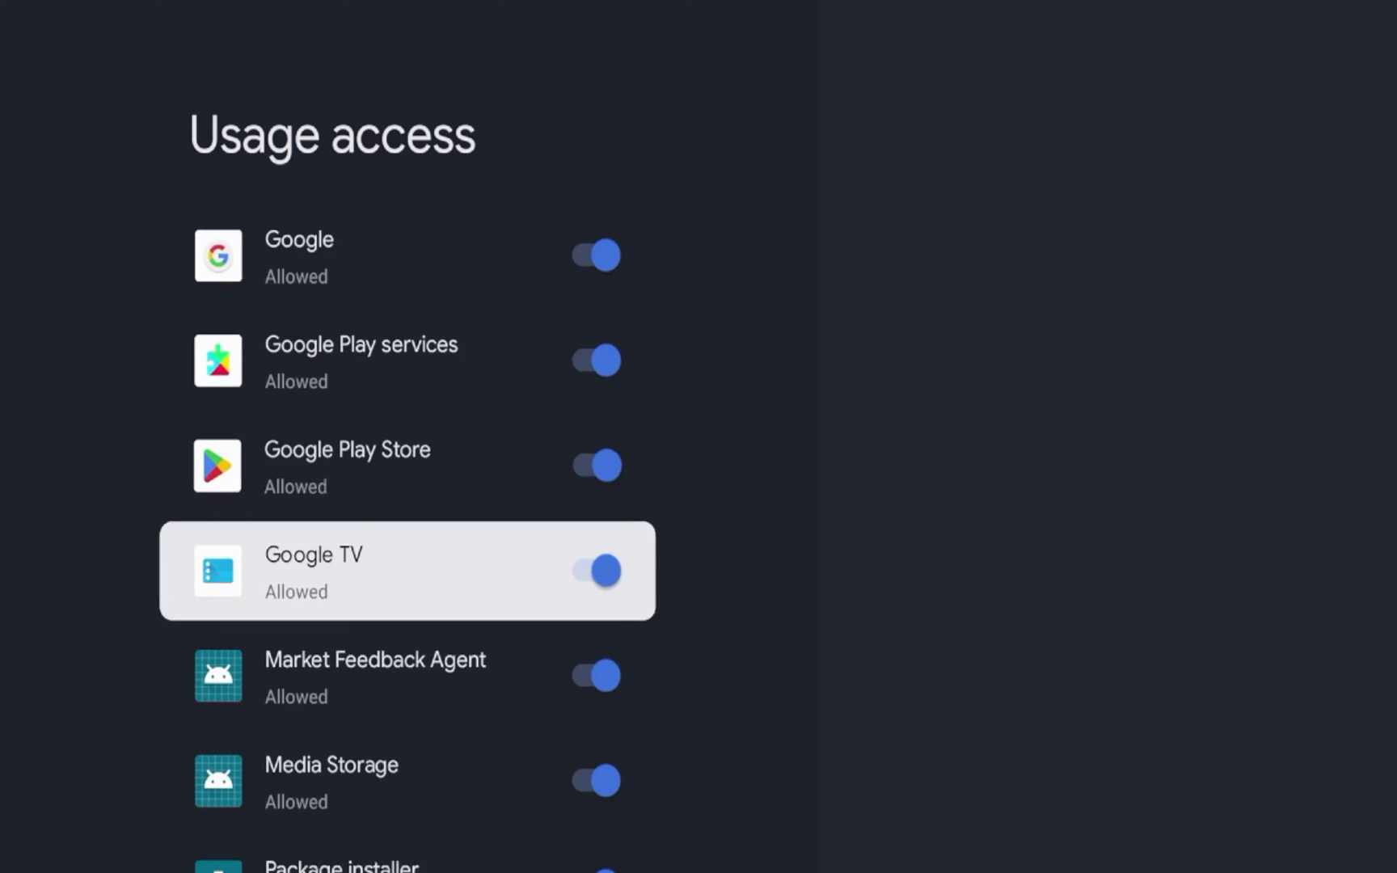
scroll(down, 3)
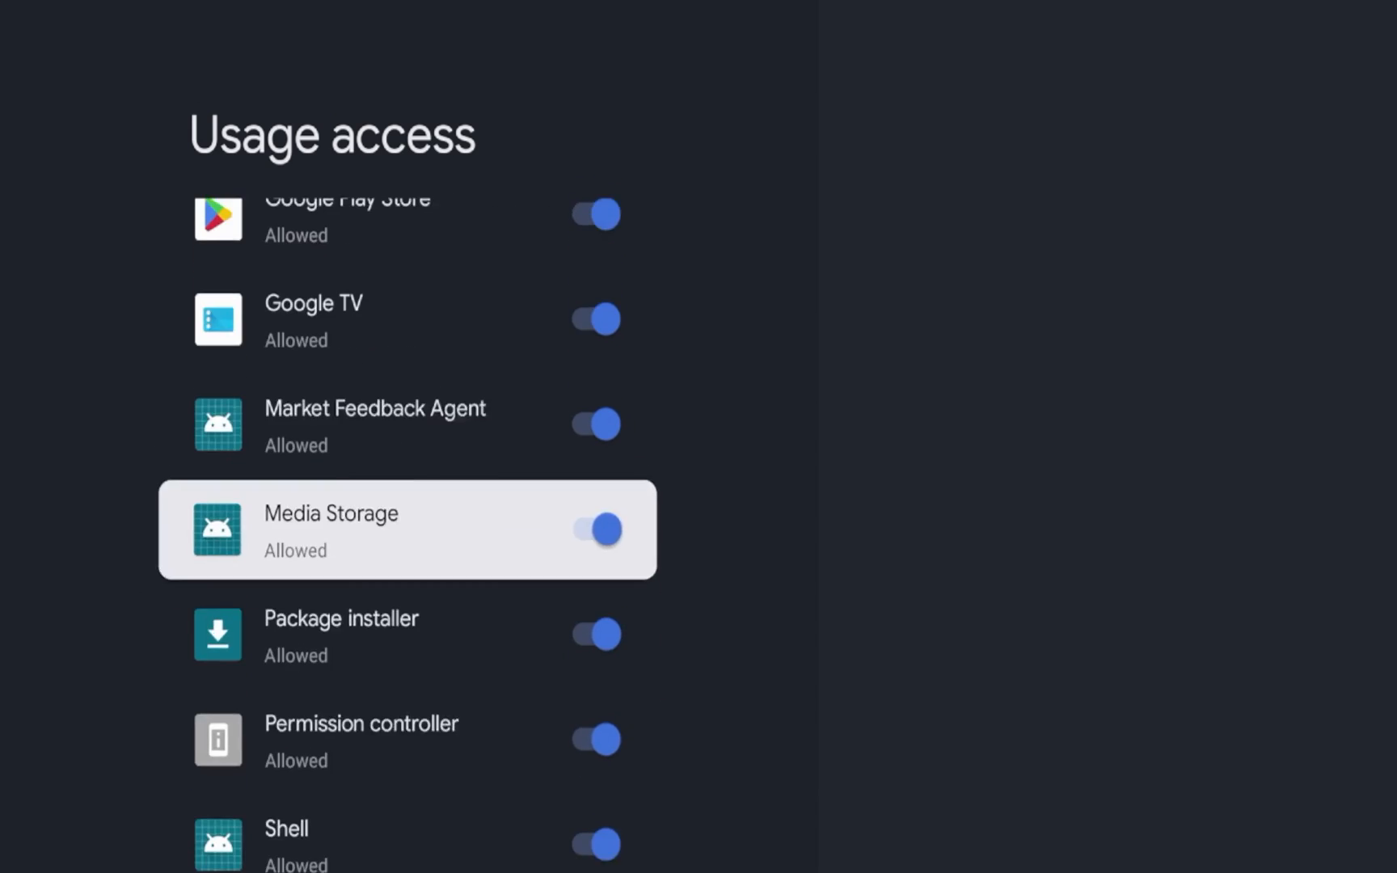
scroll(up, 3)
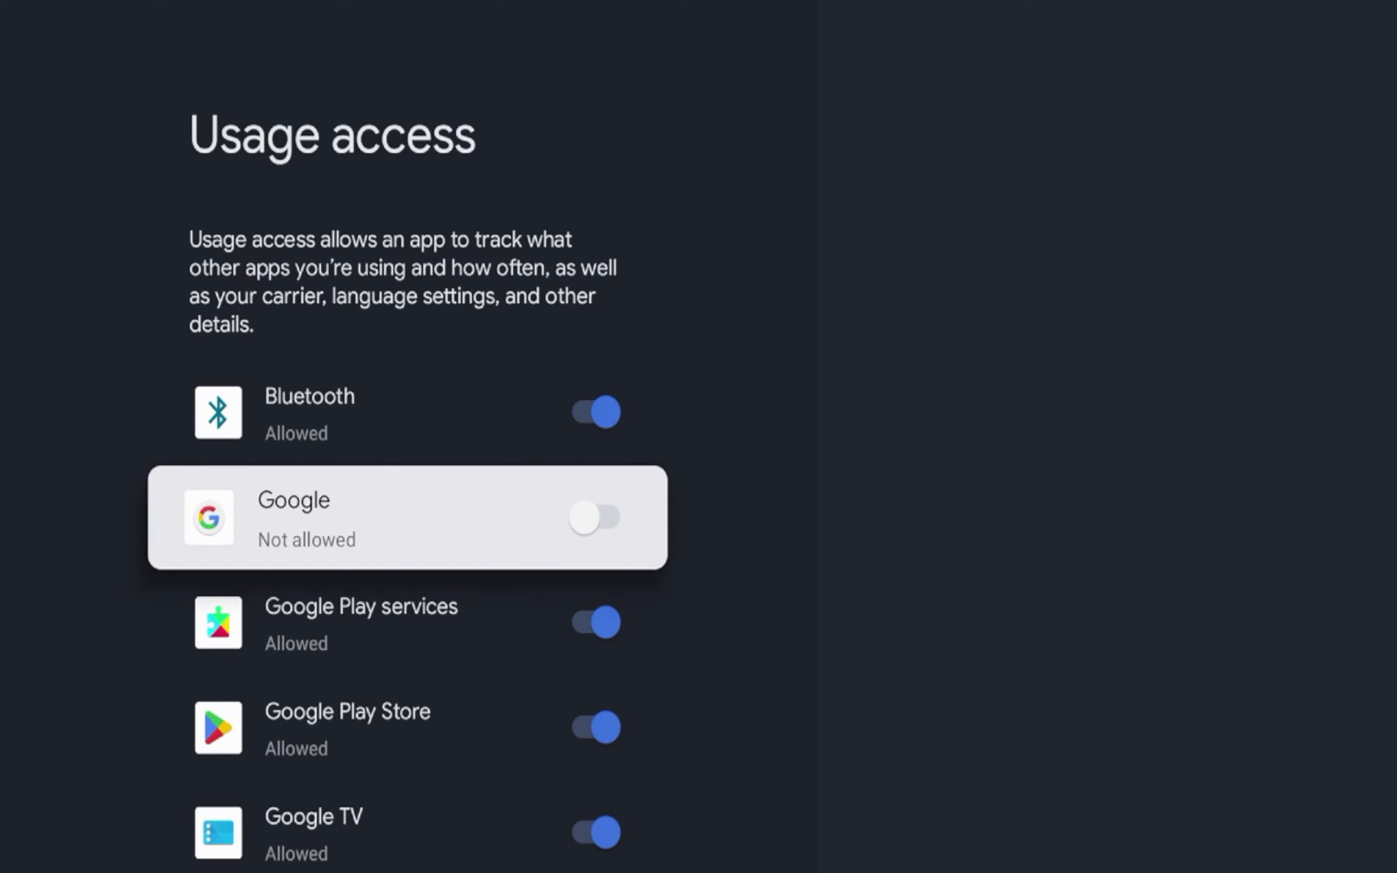
scroll(down, 3)
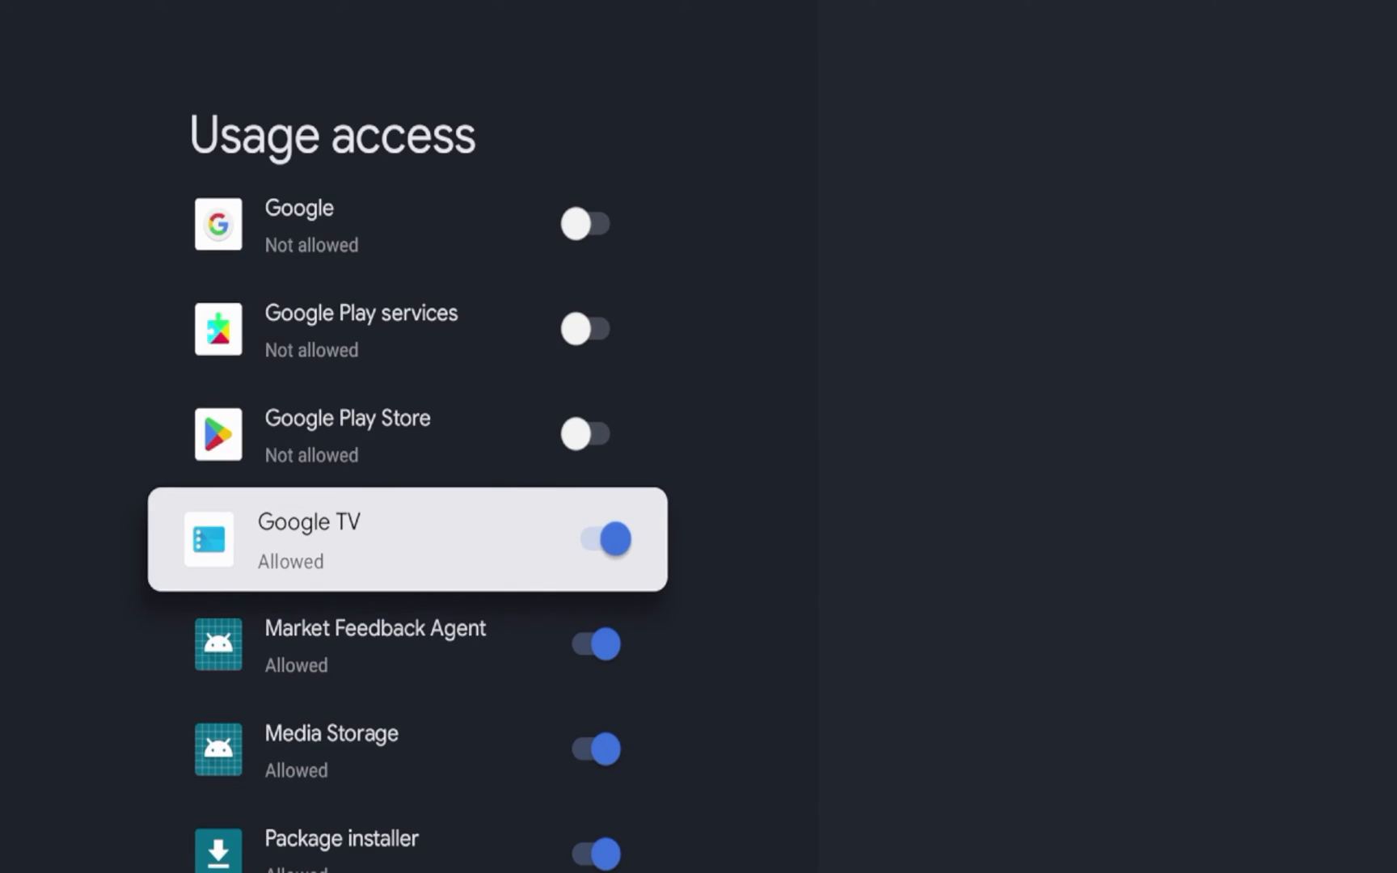
click(598, 538)
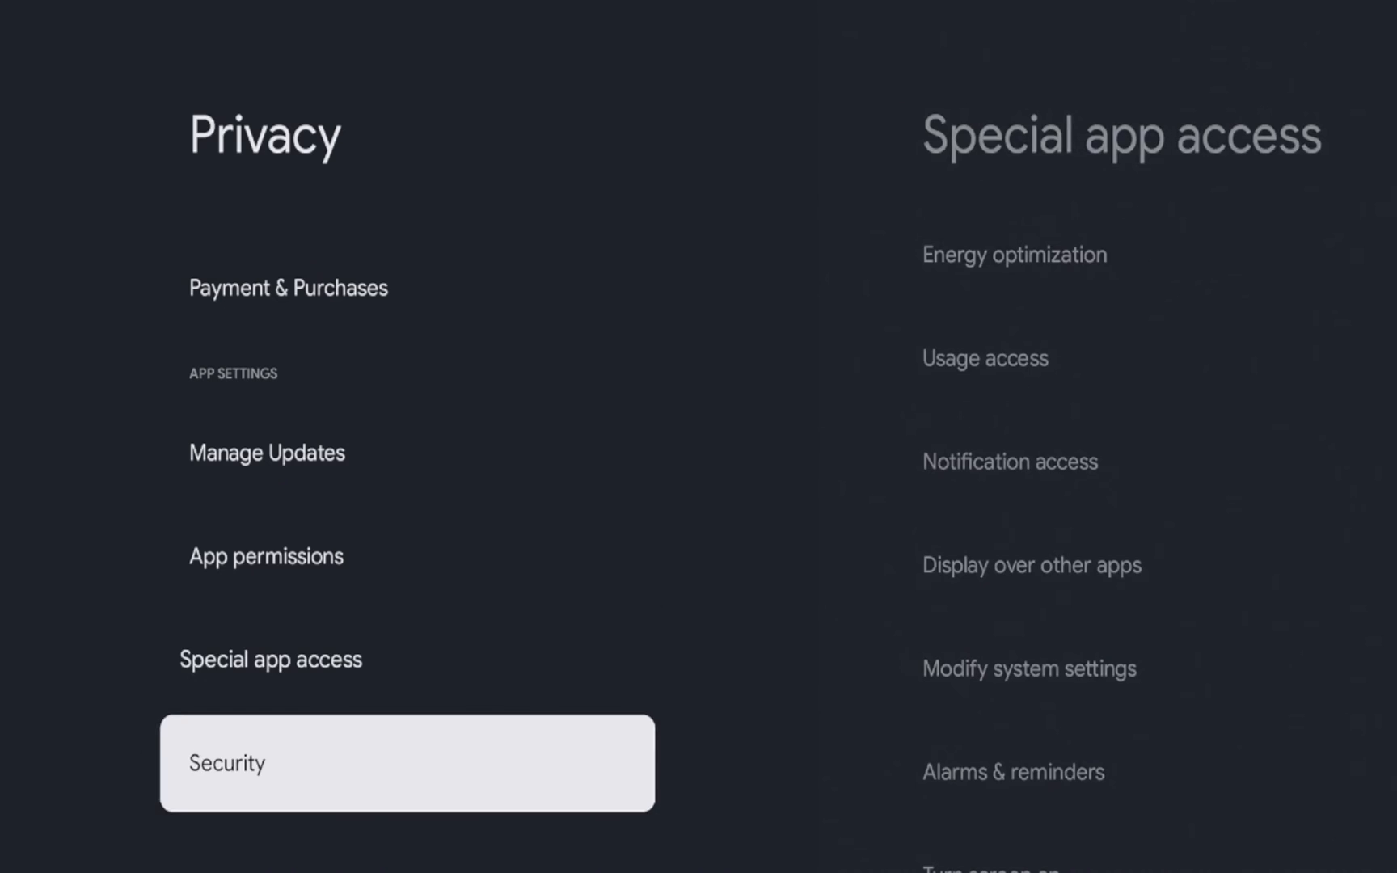
- Go to the home screen and scroll down to the Your apps row
click(405, 764)
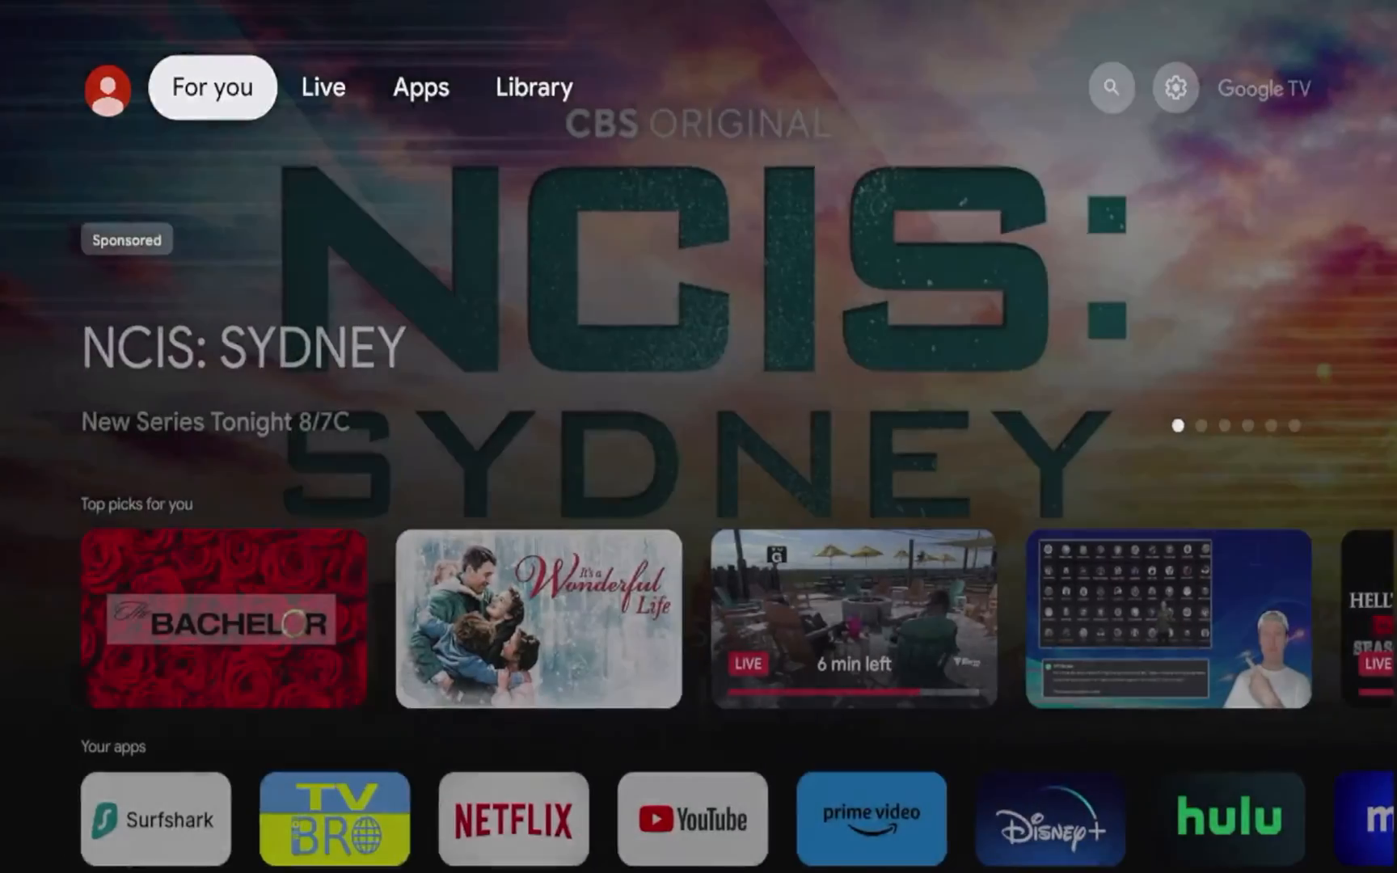
scroll(down, 3)
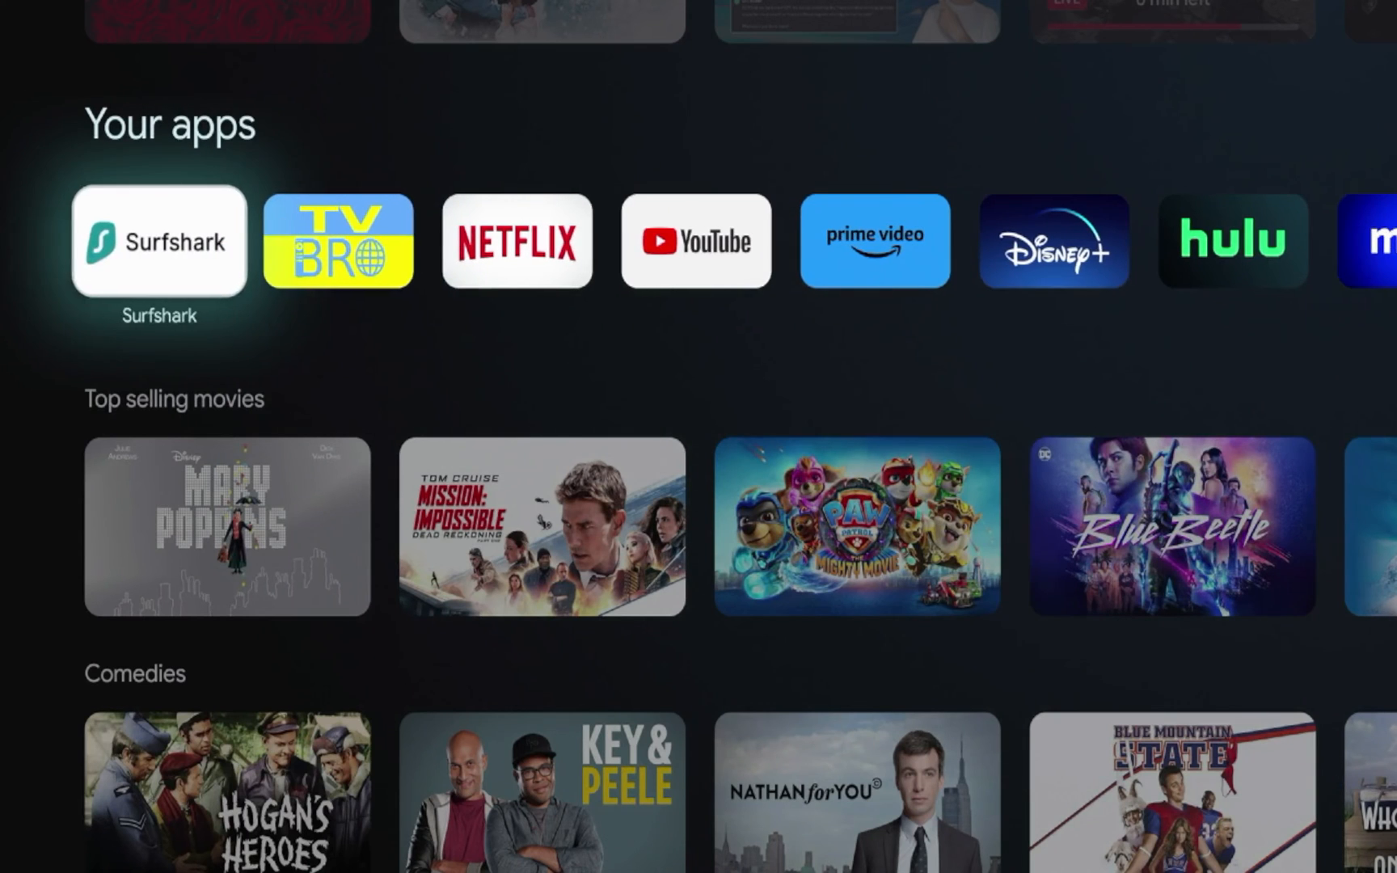
- Launch Surfshark connected to Kansas City and view Features with CleanWeb on
click(158, 239)
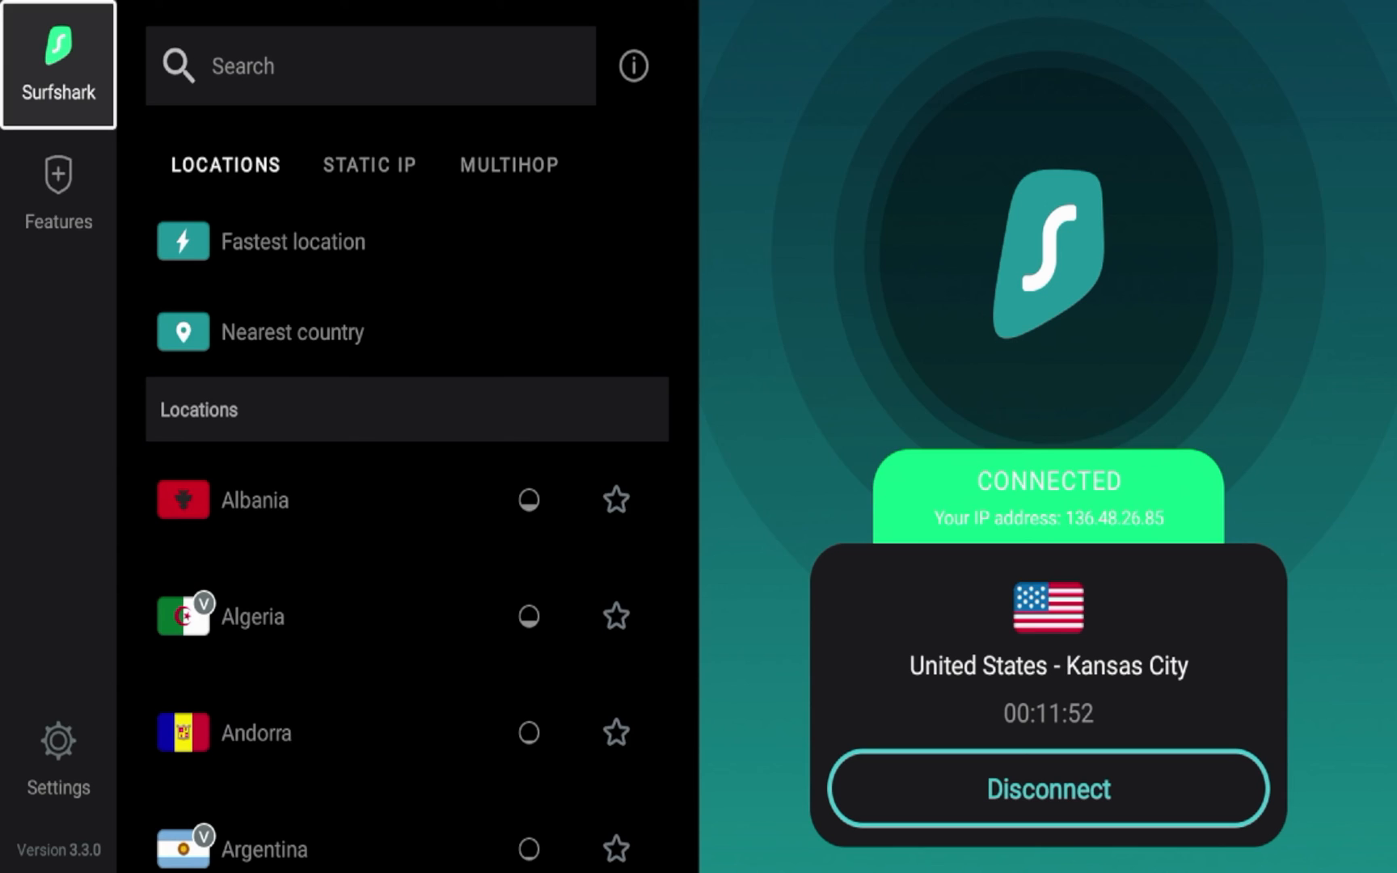
click(57, 186)
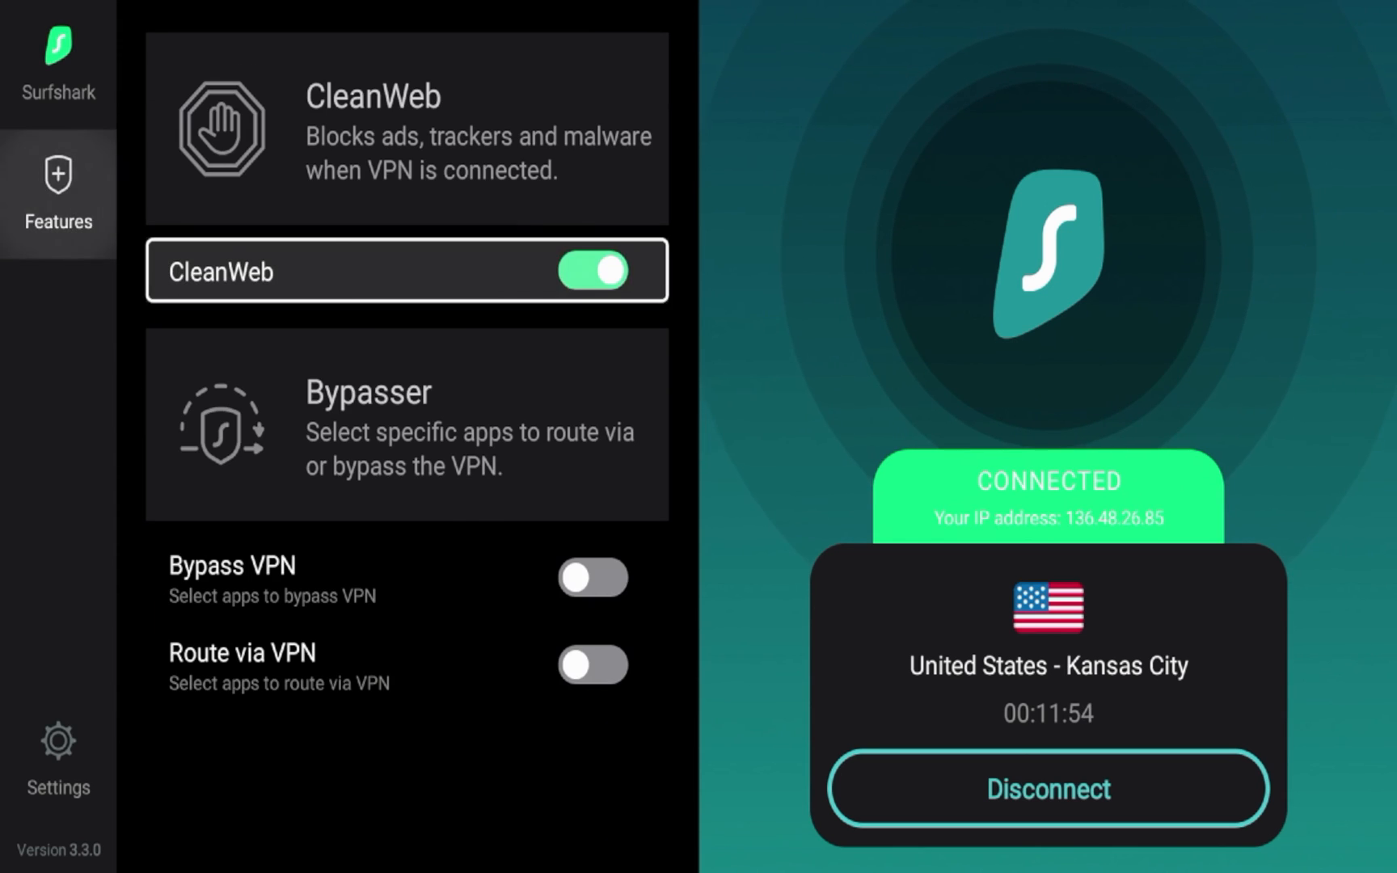